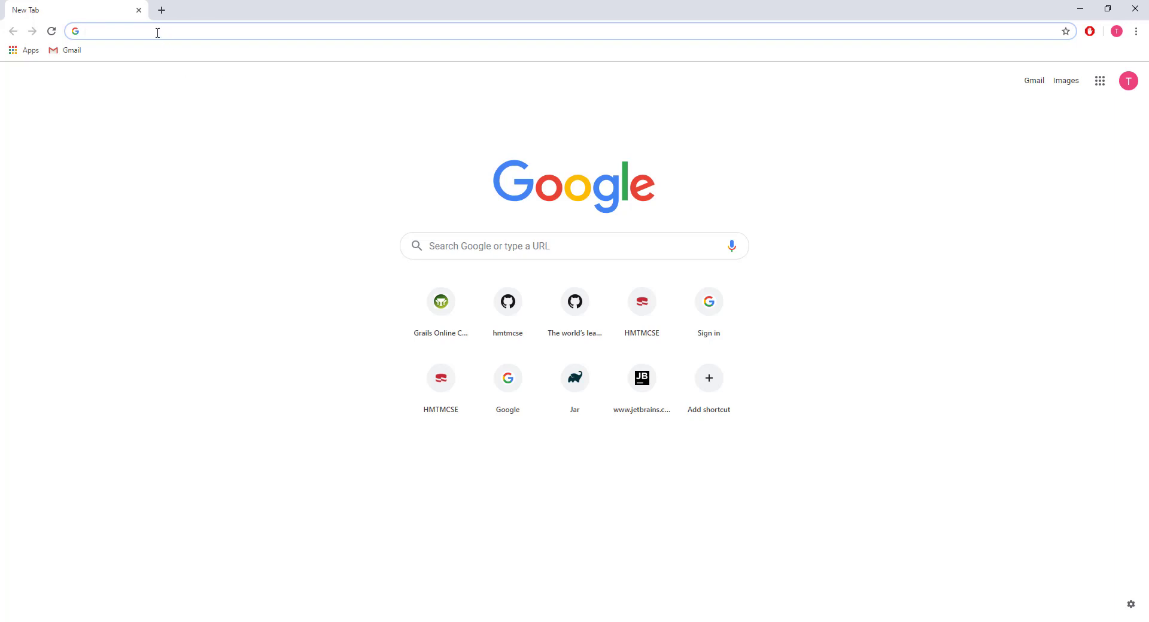
- Browse to github.com/hmtmcse-com, view its Repositories list, then return to the Overview of popular repositories
{"action": "type", "text": "github.com/hmtmcse-com"}
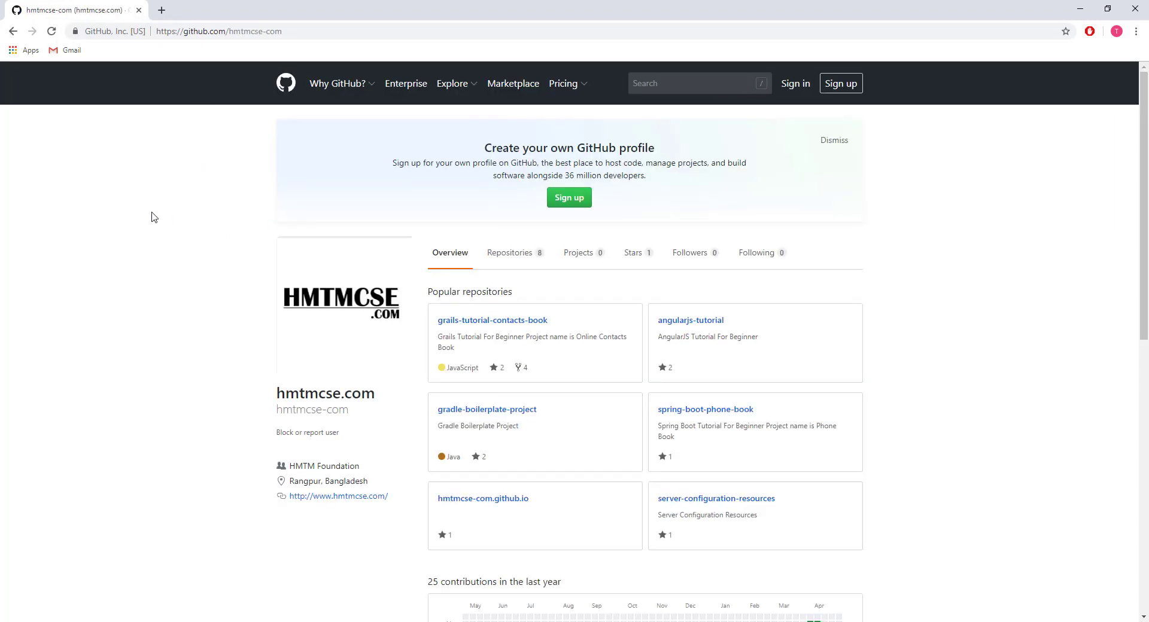
{"action": "mouse_move", "coordinate": [504, 263]}
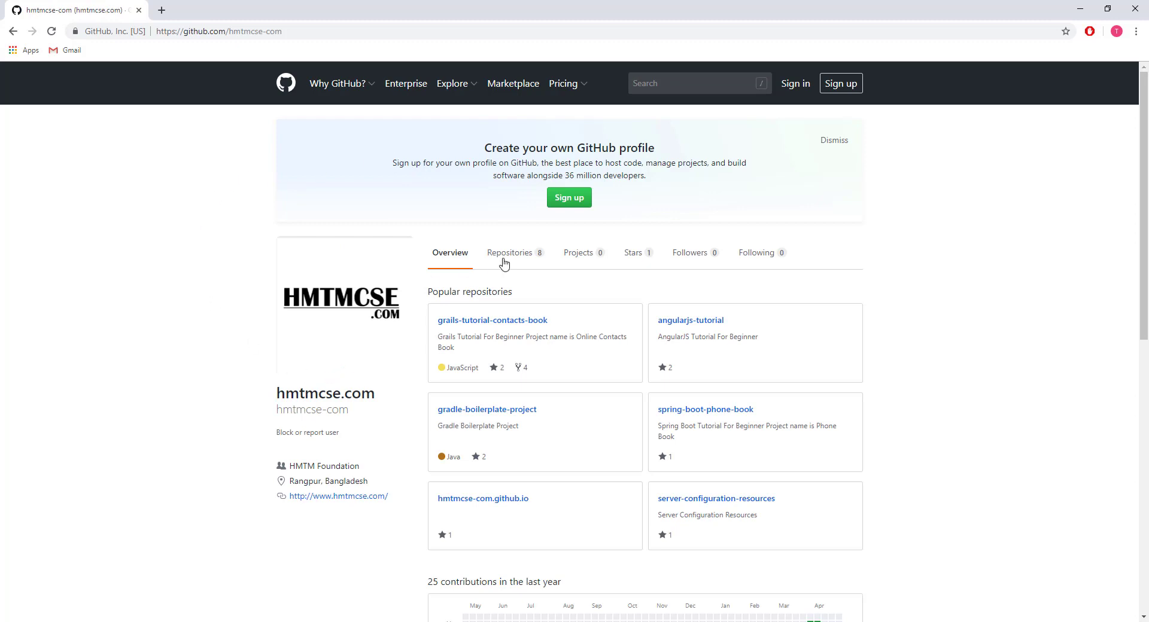
{"action": "left_click", "coordinate": [509, 252]}
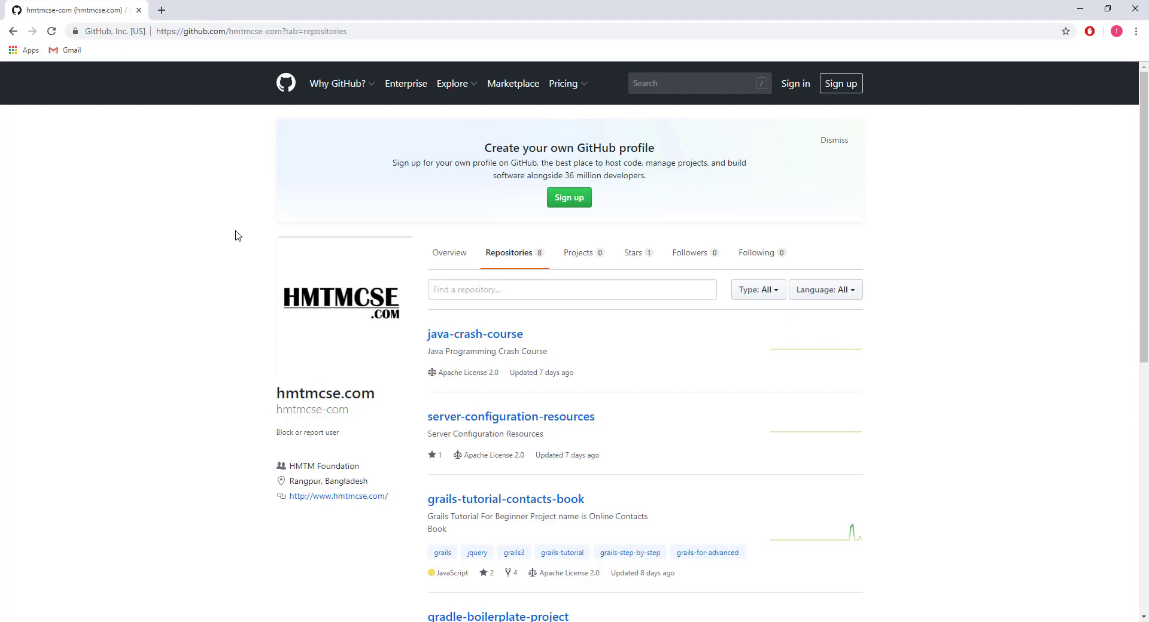
{"action": "mouse_move", "coordinate": [228, 224]}
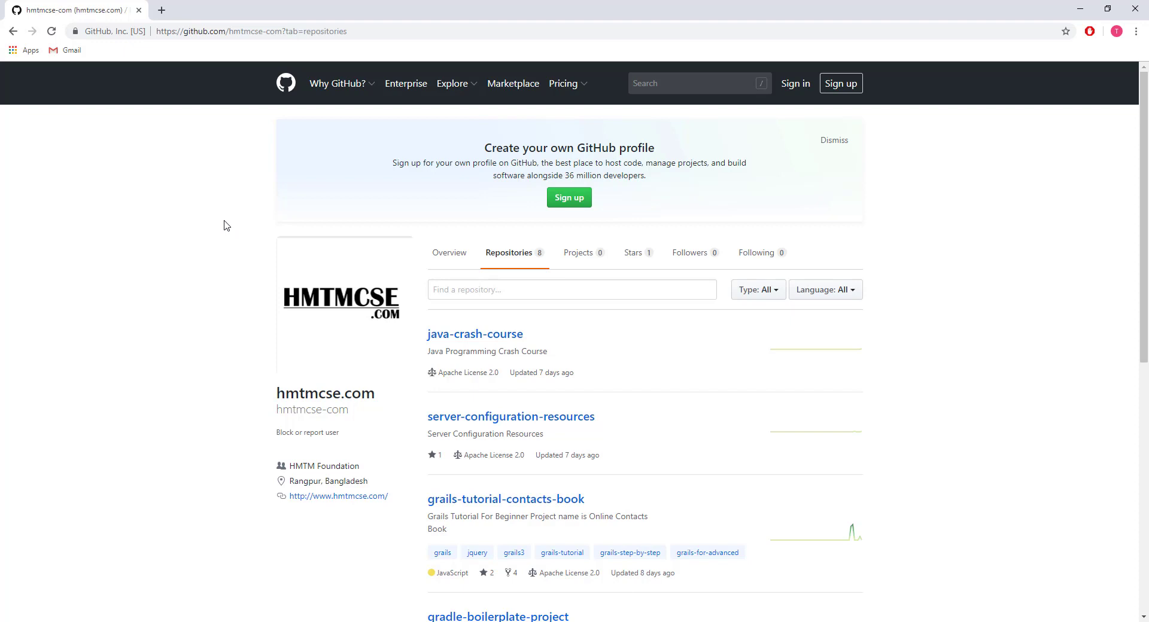
{"action": "mouse_move", "coordinate": [188, 91]}
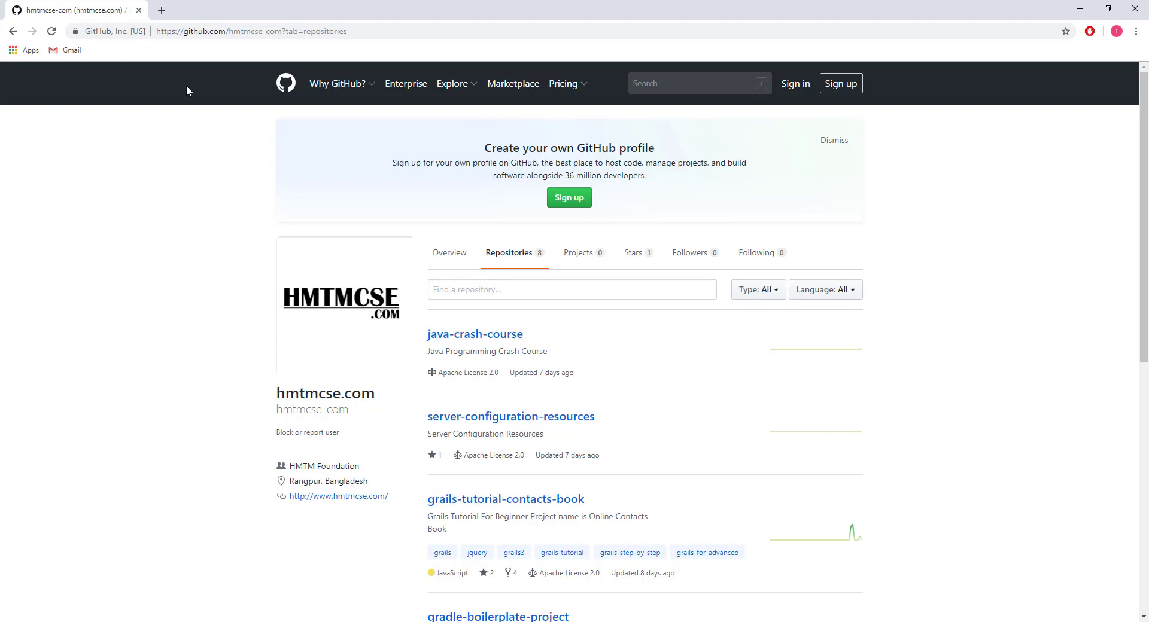
{"action": "left_click", "coordinate": [315, 31]}
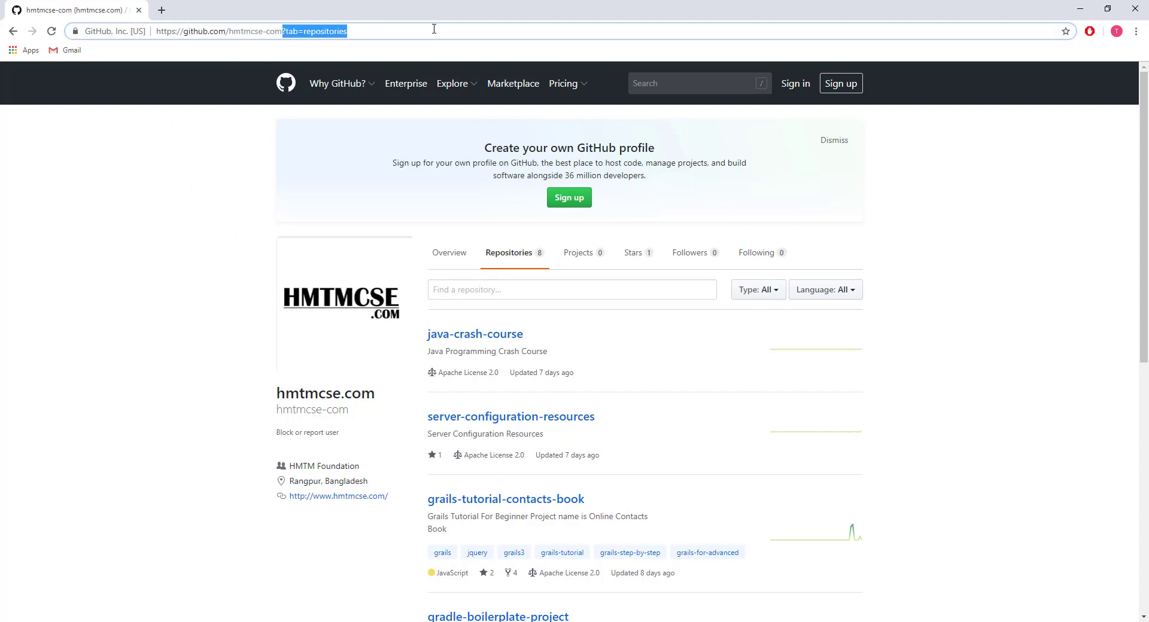
{"action": "left_click", "coordinate": [449, 253]}
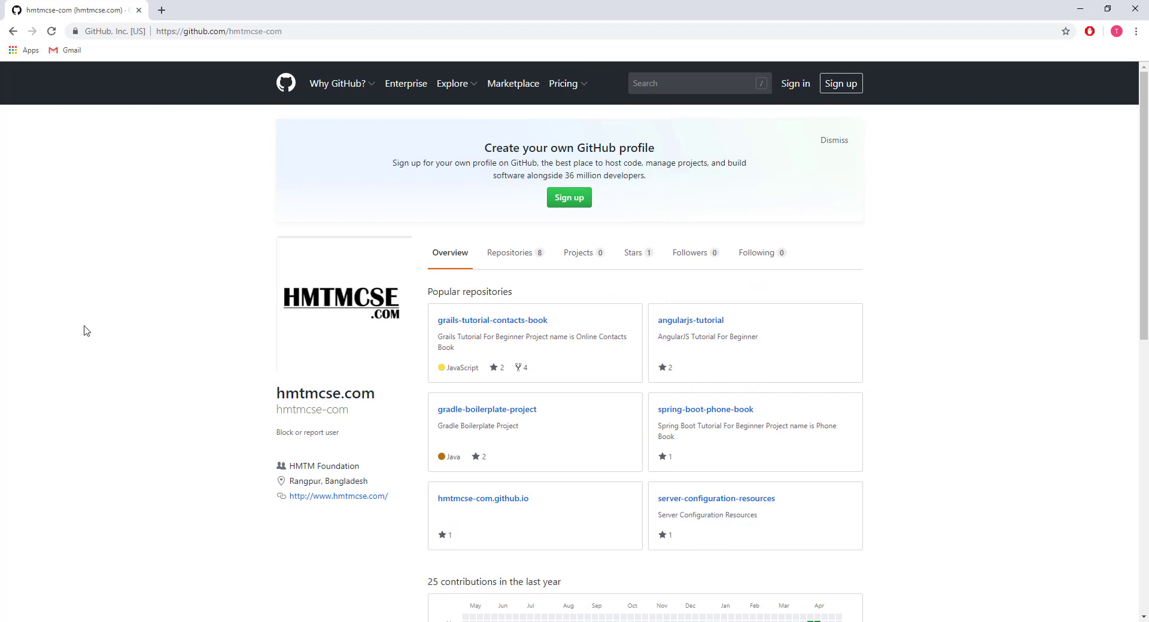
- From the hmtmcse-com Repositories list, go to the java-crash-course repository page
{"action": "left_click", "coordinate": [510, 252]}
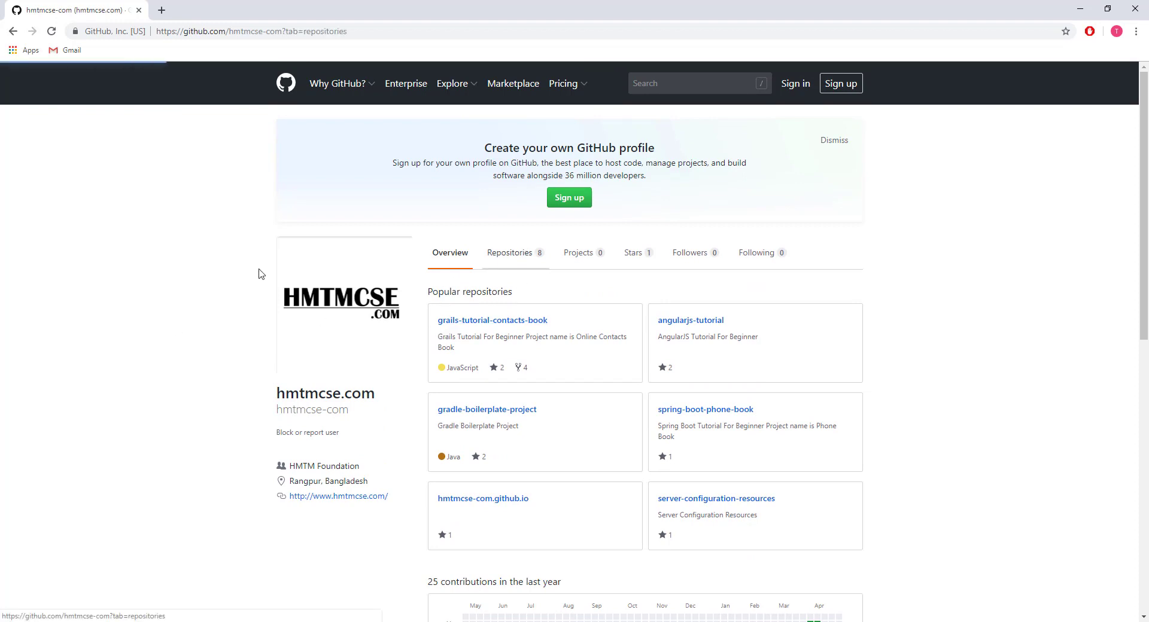
{"action": "left_click", "coordinate": [510, 252]}
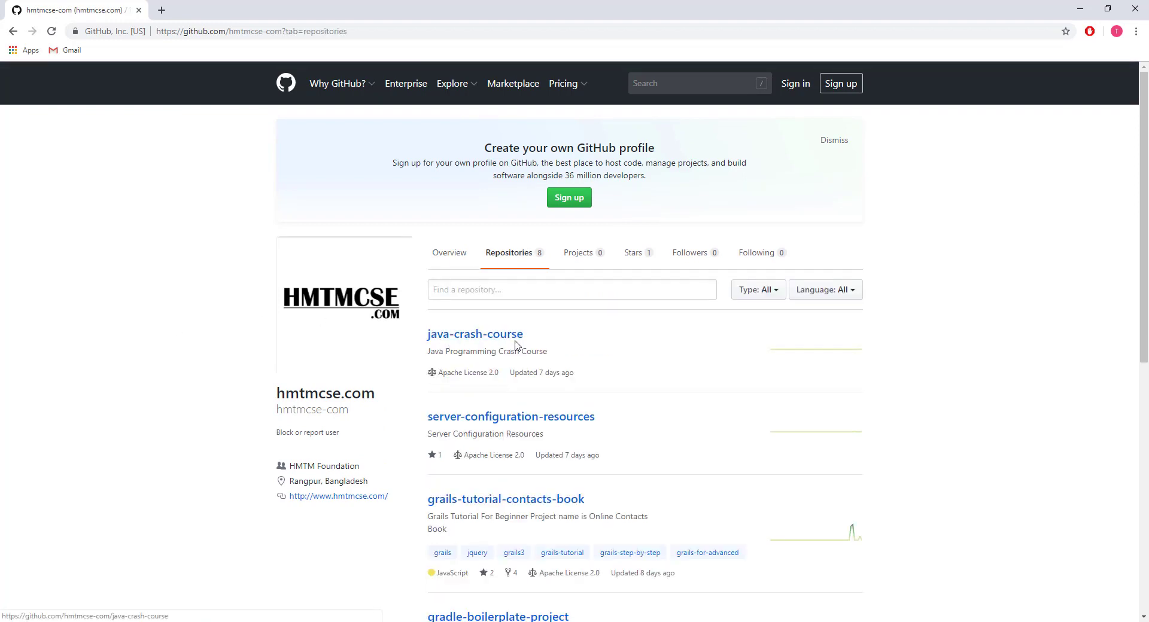
{"action": "mouse_move", "coordinate": [475, 347]}
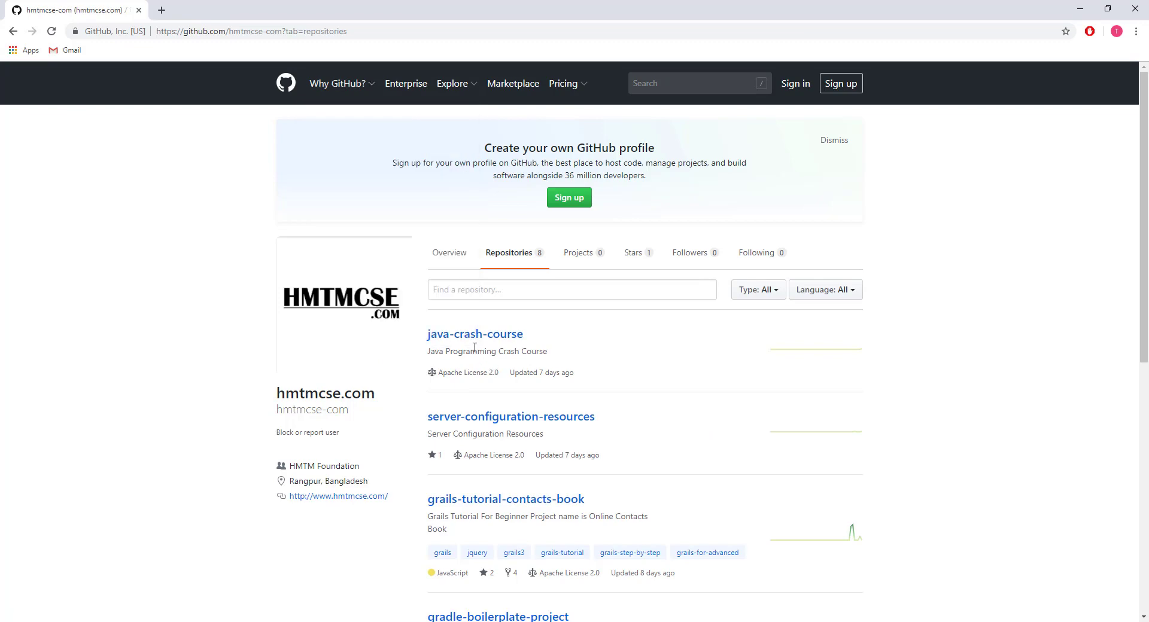
{"action": "left_click", "coordinate": [475, 334]}
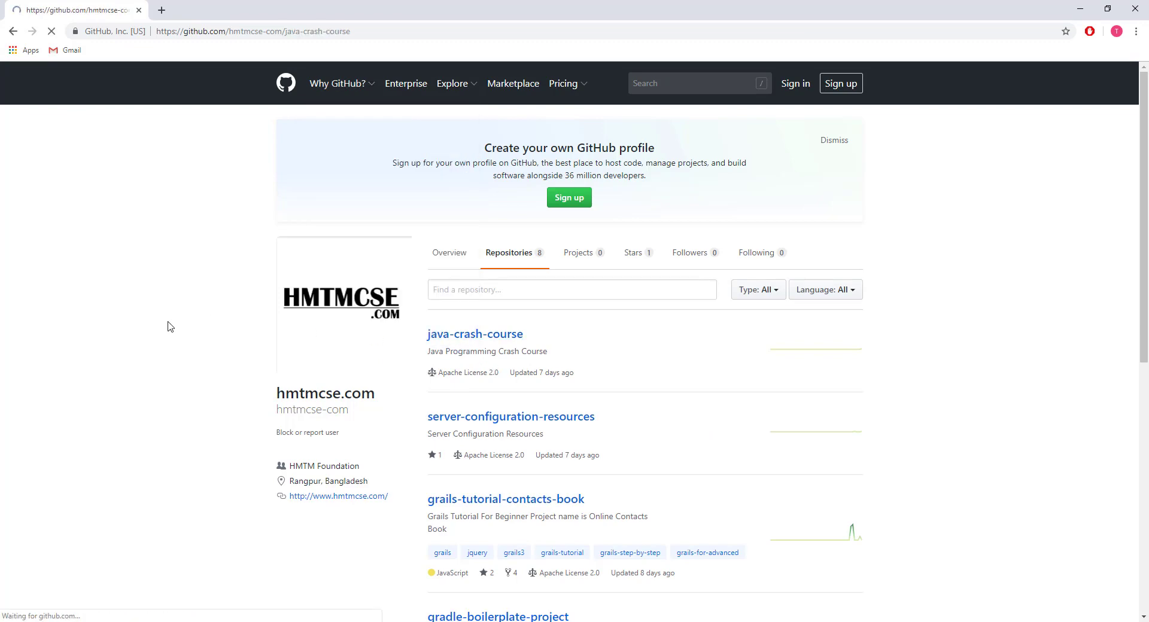
{"action": "left_click", "coordinate": [475, 334]}
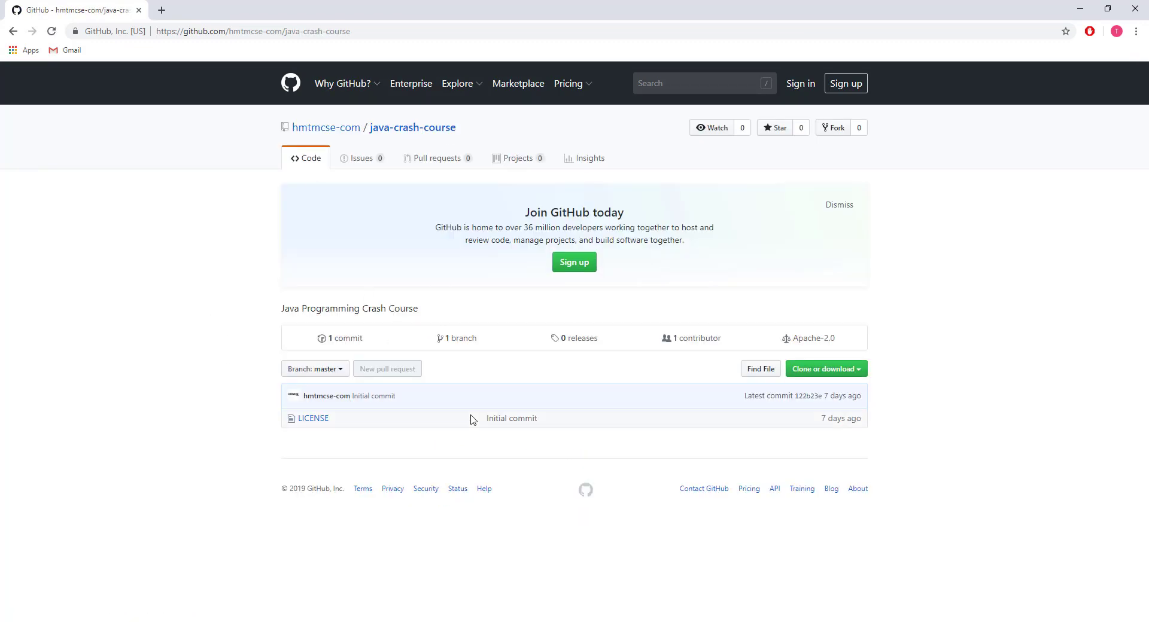
{"action": "mouse_move", "coordinate": [469, 457]}
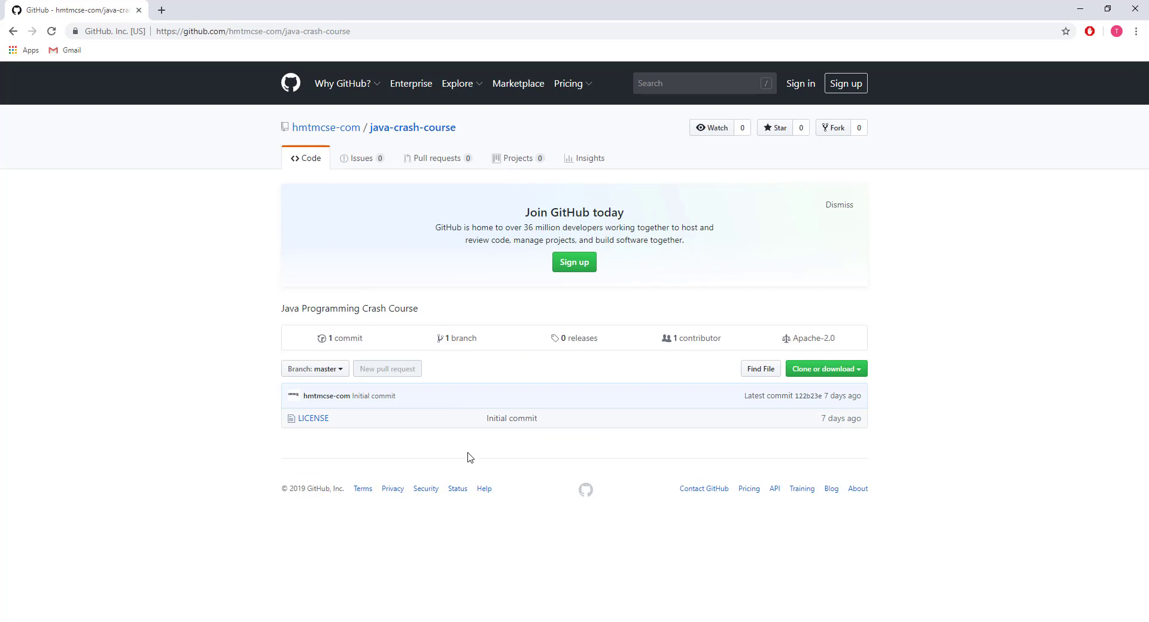
{"action": "mouse_move", "coordinate": [414, 238]}
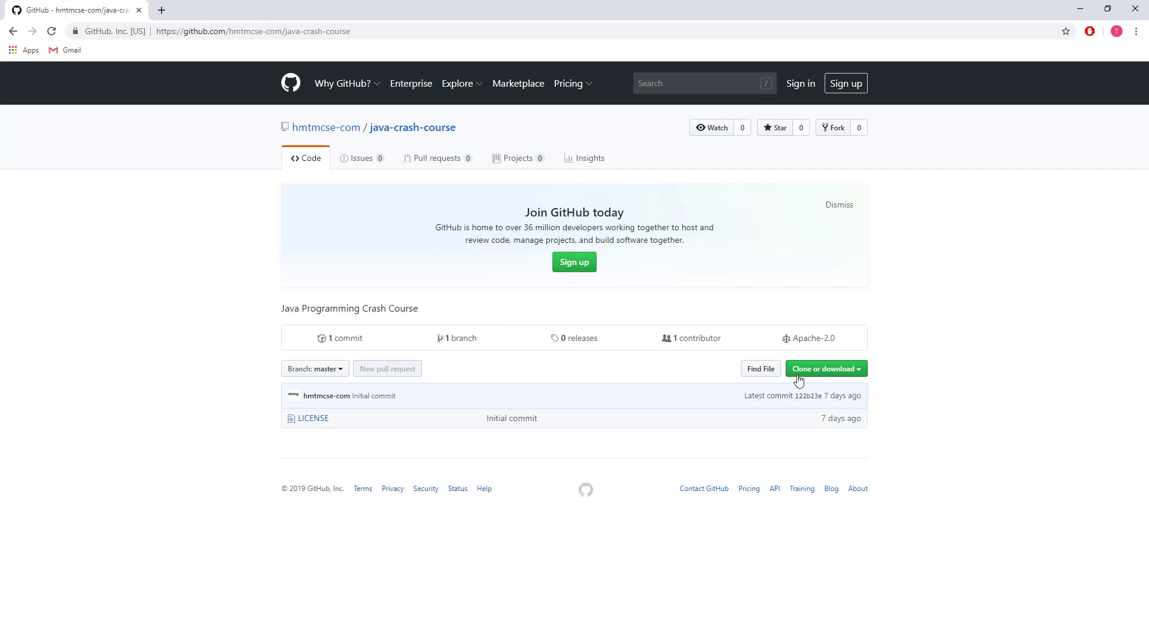
{"action": "mouse_move", "coordinate": [856, 380]}
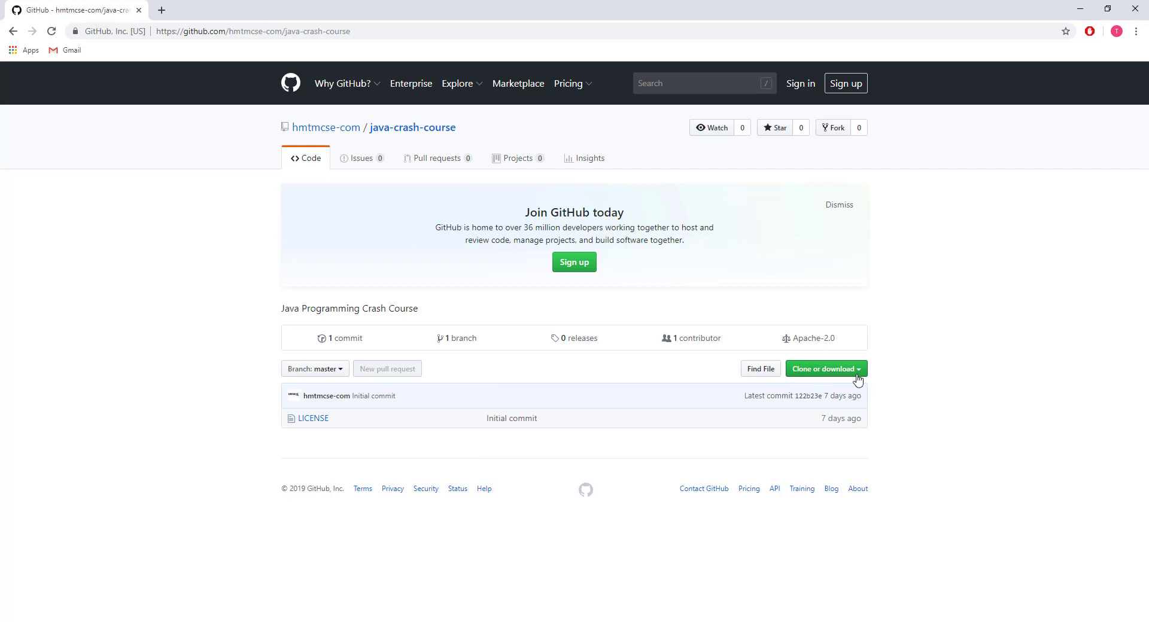
- Reveal the Clone or download panel and copy the repository's HTTPS clone URL
{"action": "left_click", "coordinate": [822, 368]}
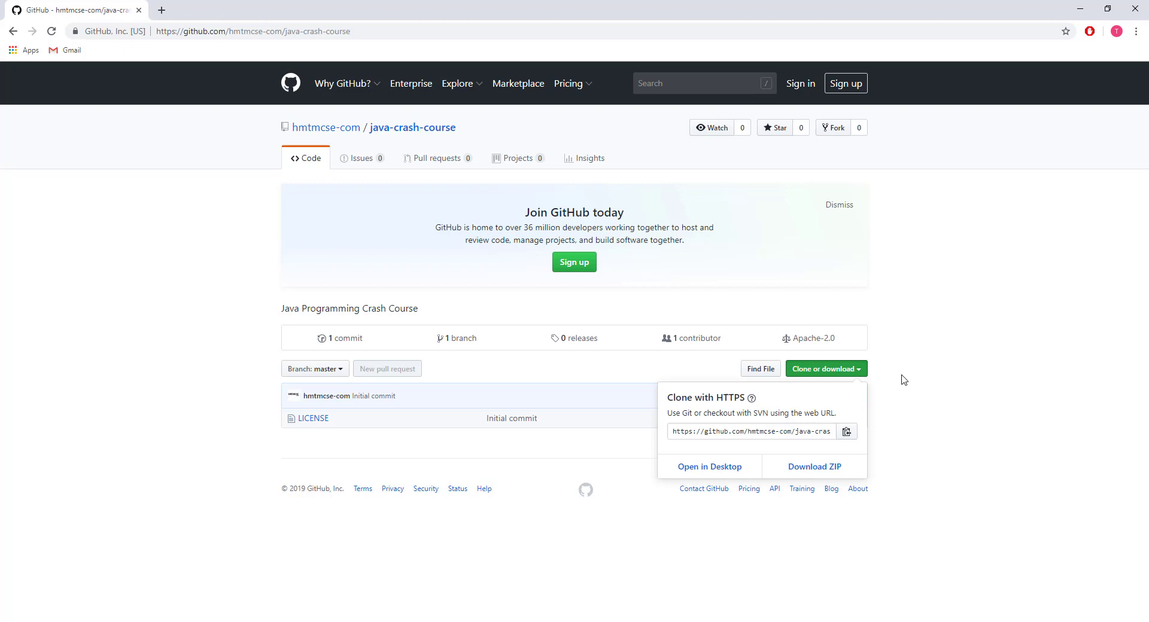
{"action": "mouse_move", "coordinate": [790, 512]}
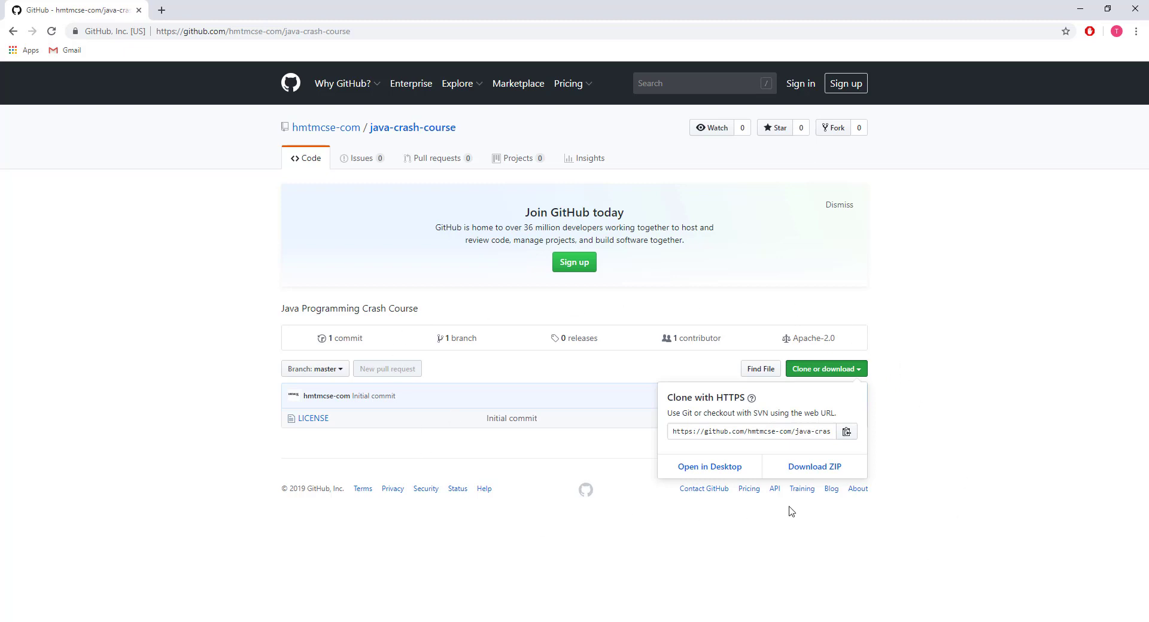
{"action": "mouse_move", "coordinate": [711, 449]}
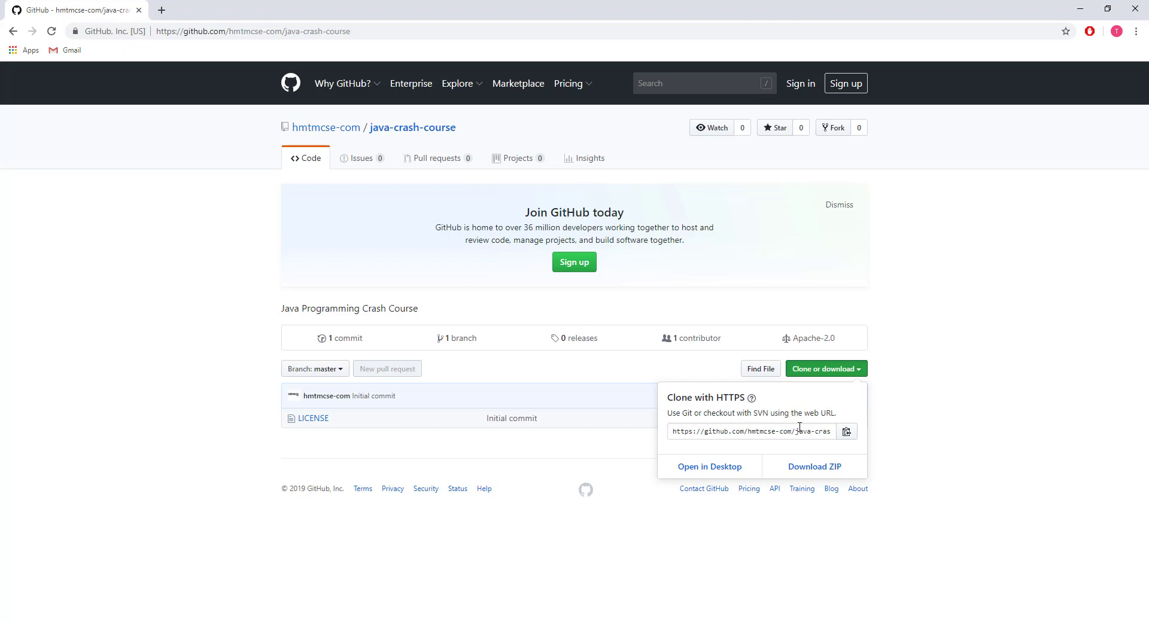
{"action": "mouse_move", "coordinate": [948, 400]}
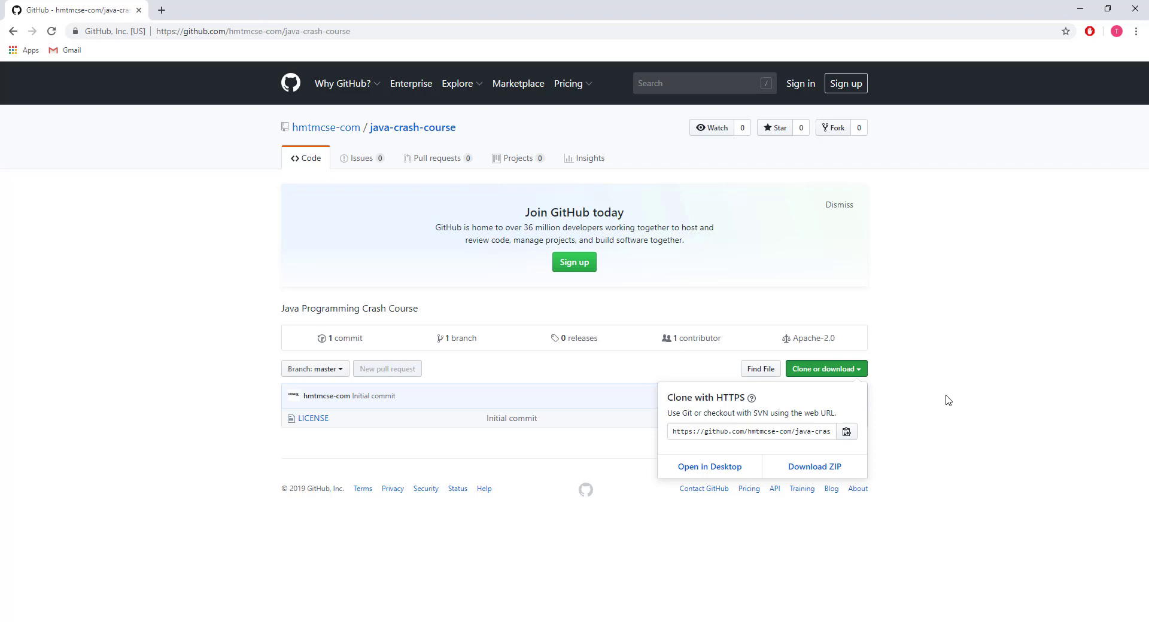
{"action": "mouse_move", "coordinate": [906, 463]}
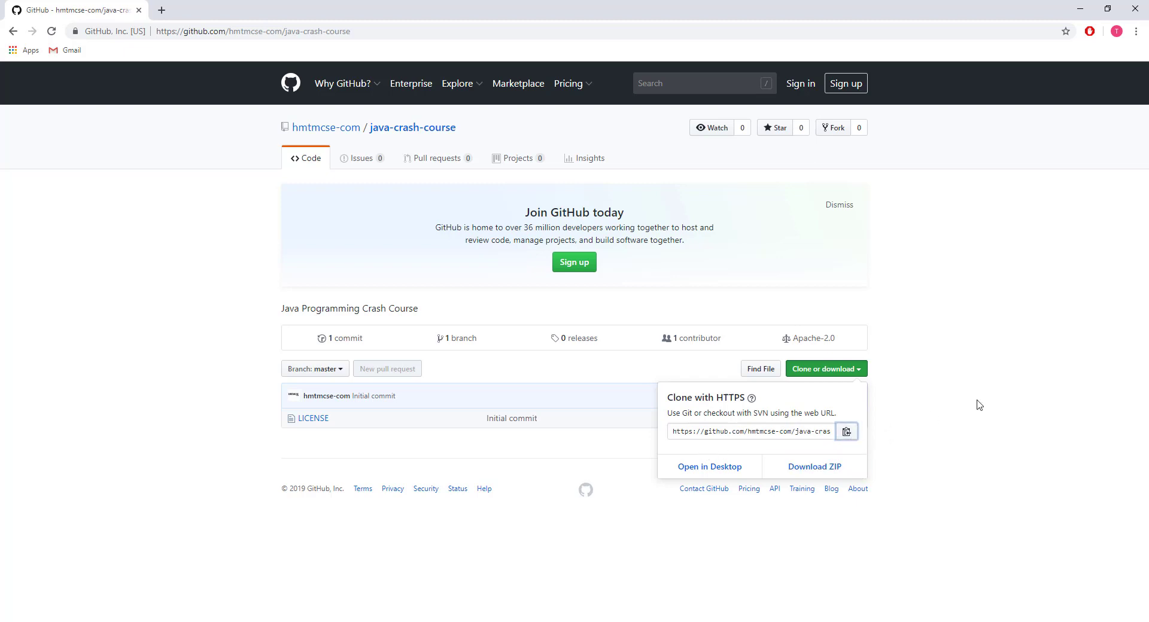
{"action": "right_click", "coordinate": [750, 430]}
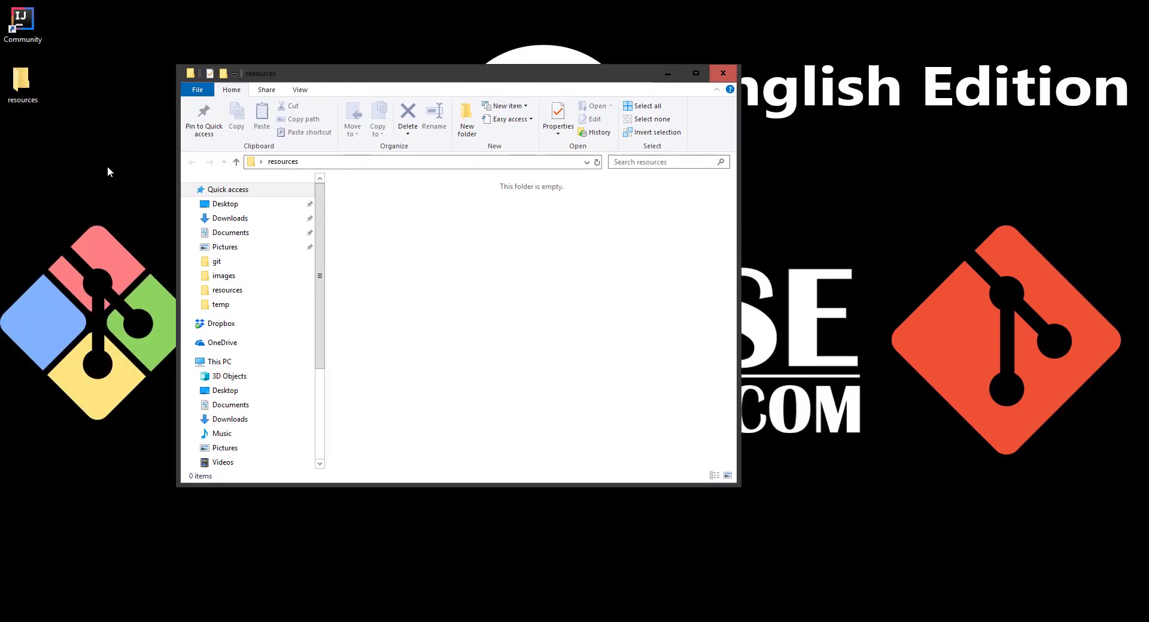
- Bring up the context menu in the empty resources folder offering Git Bash Here
{"action": "right_click", "coordinate": [381, 215]}
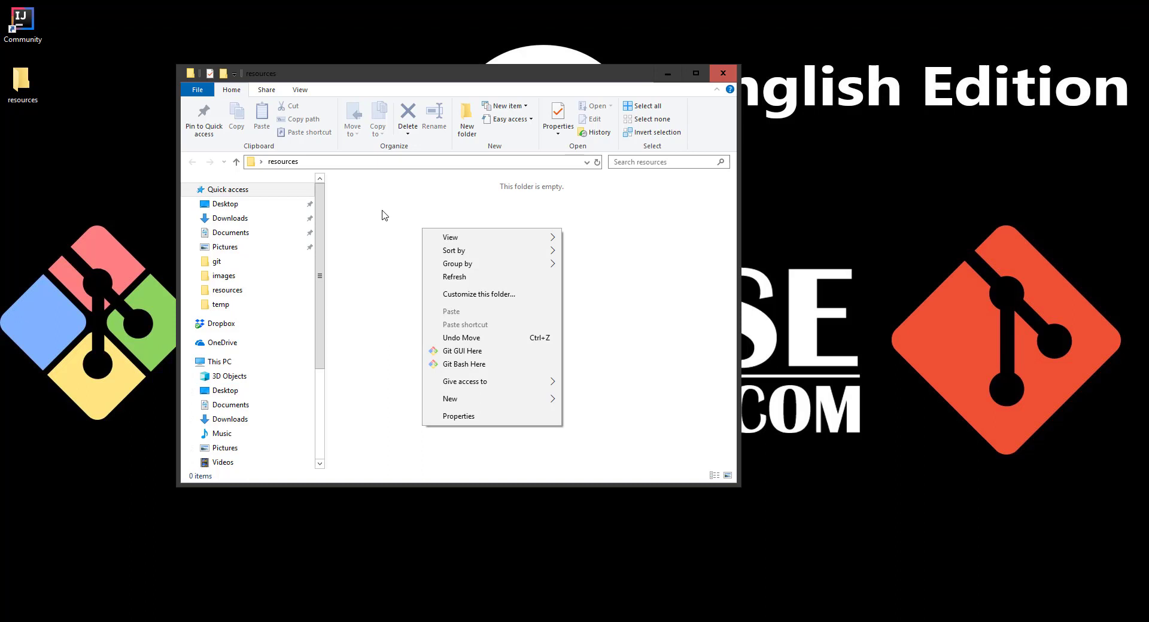
{"action": "mouse_move", "coordinate": [464, 364]}
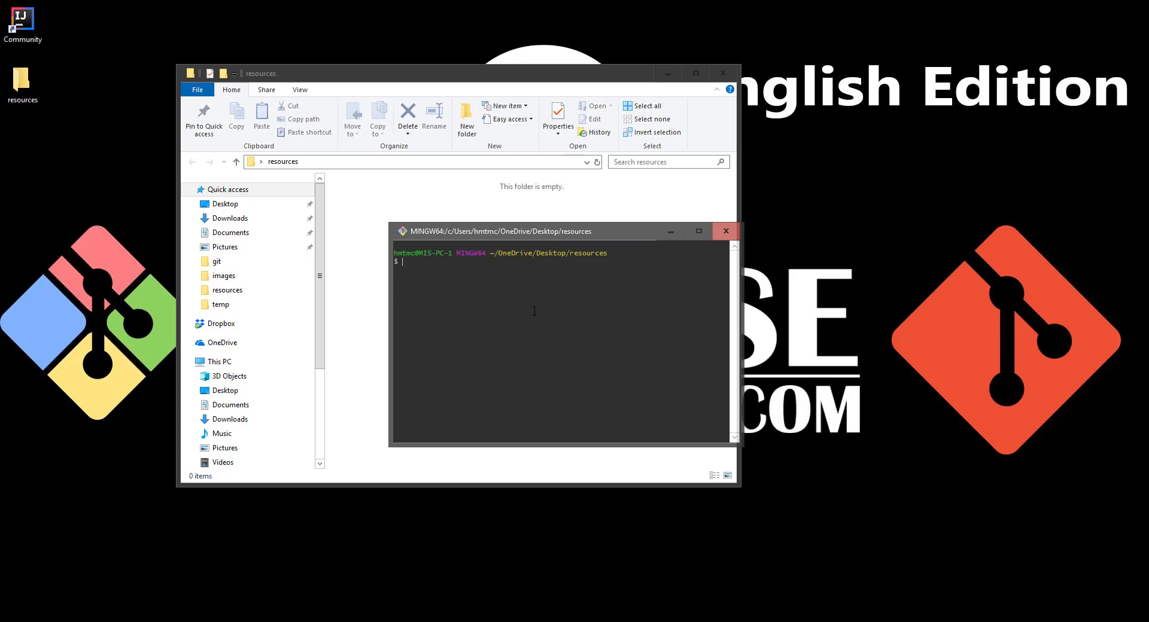
{"action": "type", "text": "git"}
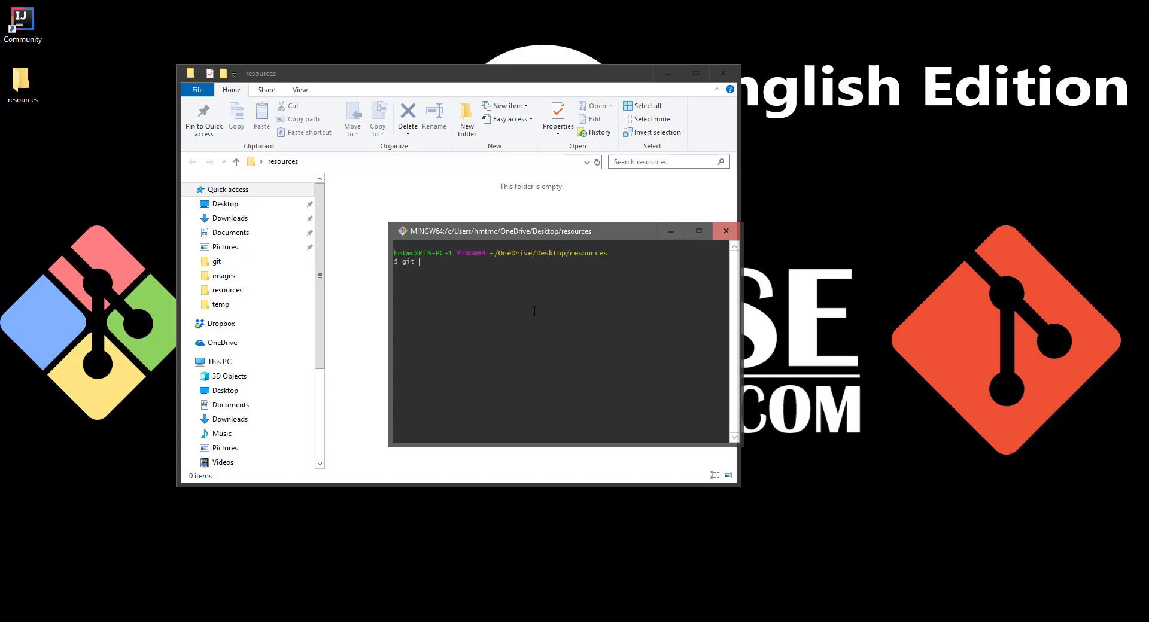
{"action": "type", "text": "clone"}
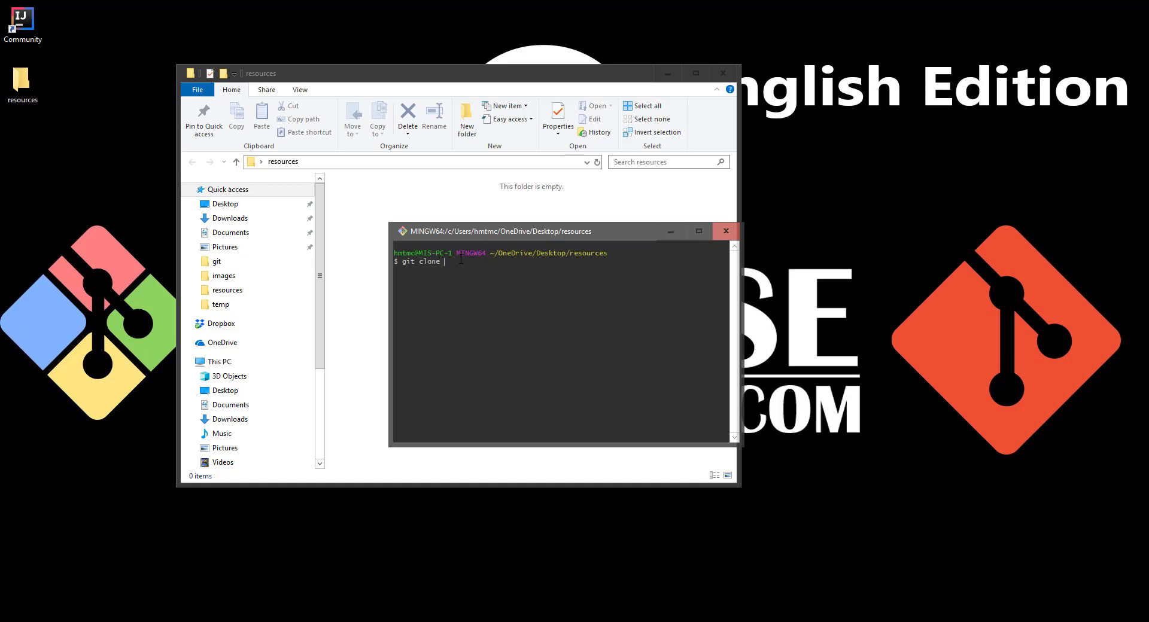
{"action": "type", "text": "https://github.com/hmtmcse-com/java-crash-course.git"}
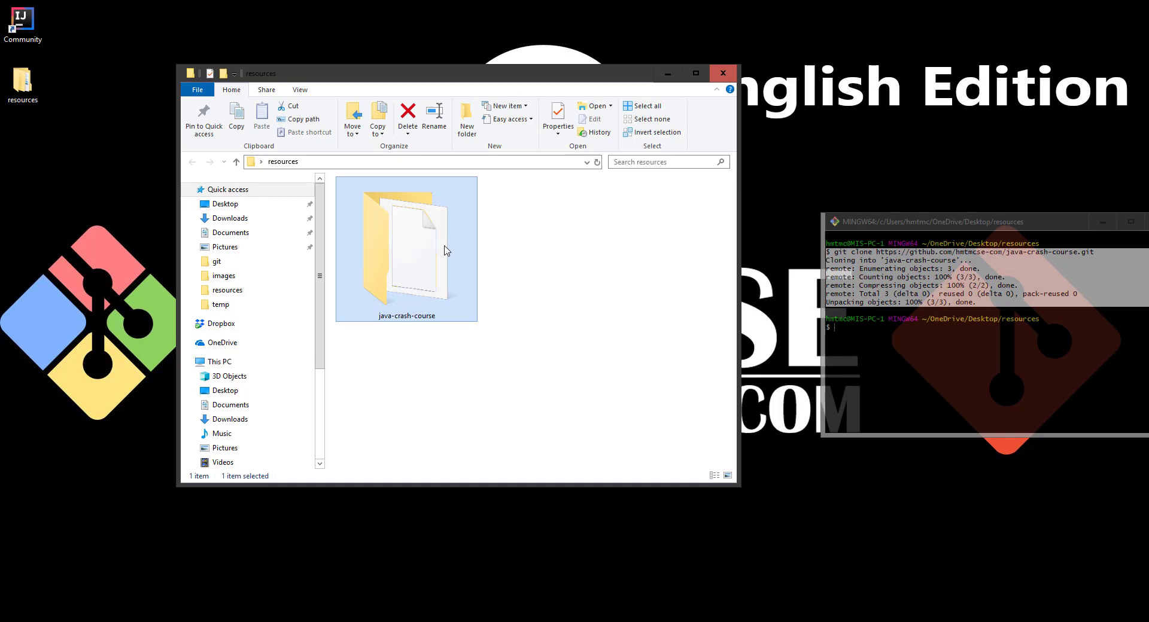
{"action": "double_click", "coordinate": [406, 249]}
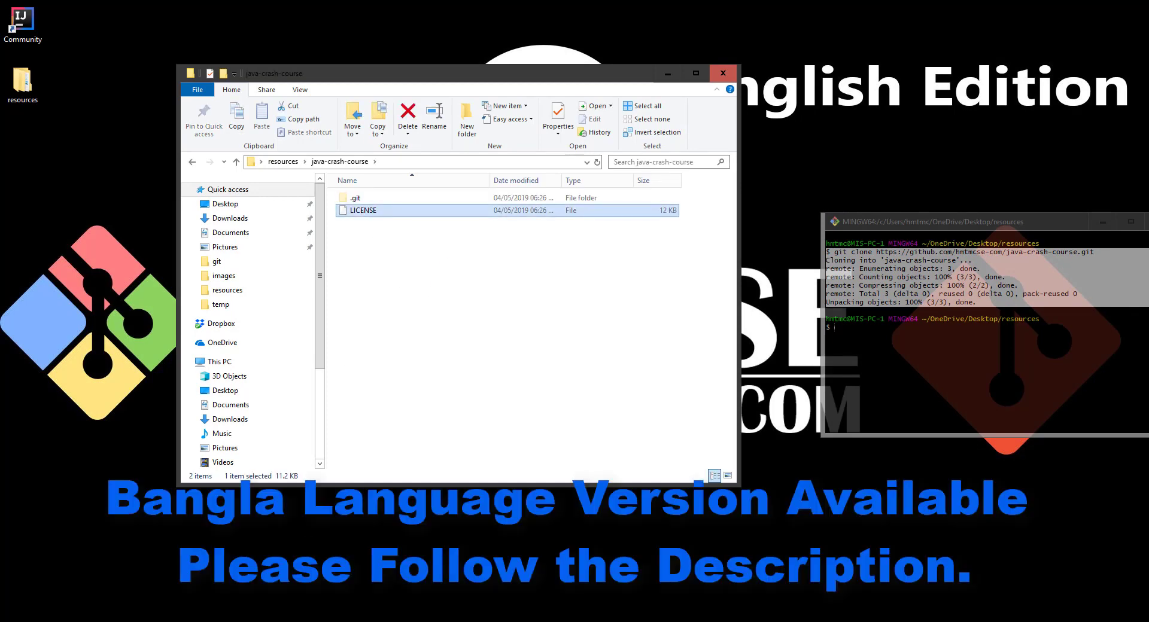